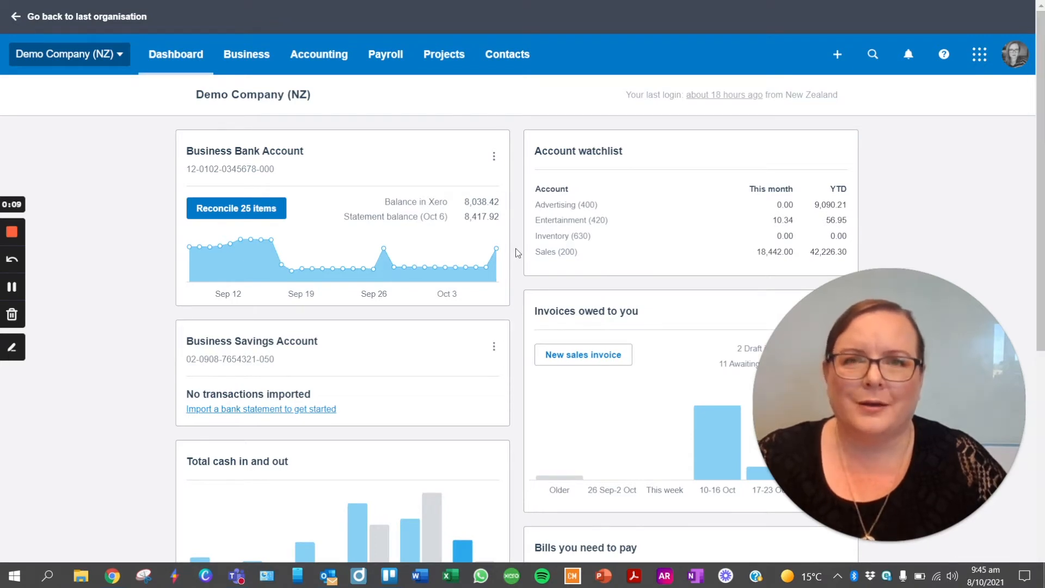
mouse_move(511, 209)
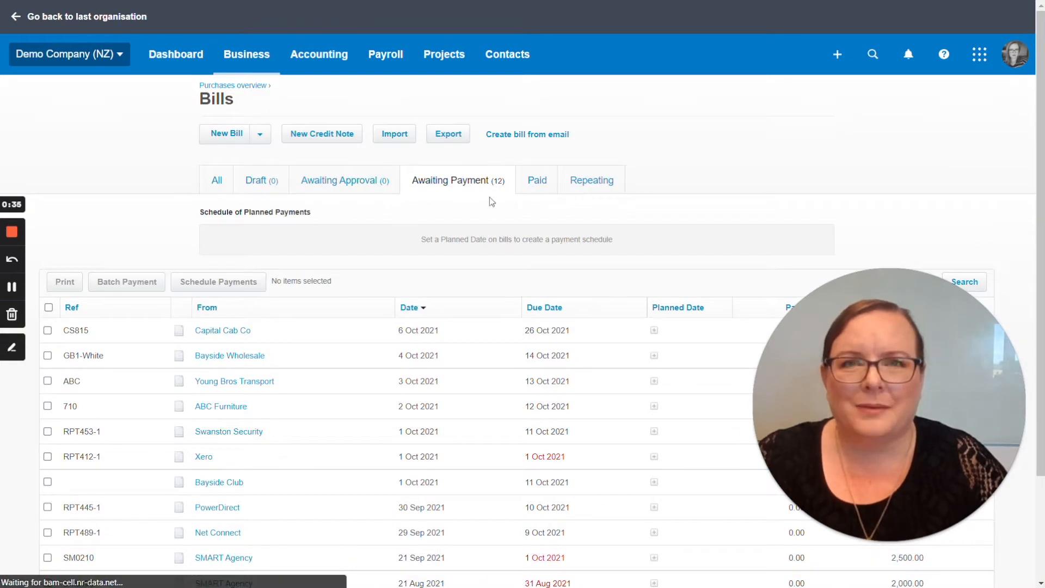
mouse_move(263, 387)
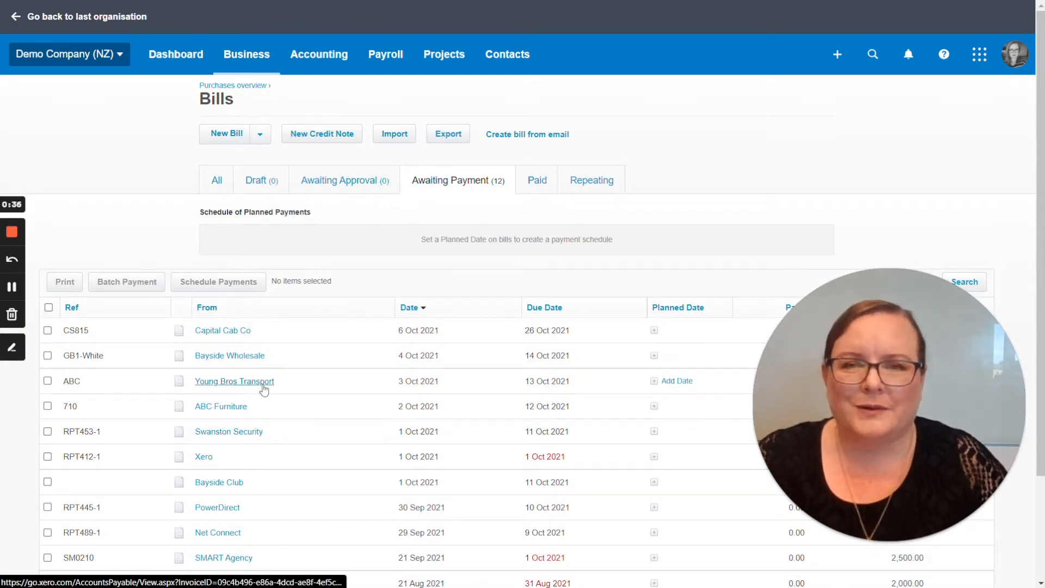
Scroll down and tick the Capital Cab Co bill, bringing the selection to 3,822.92 NZD
scroll(down, 3)
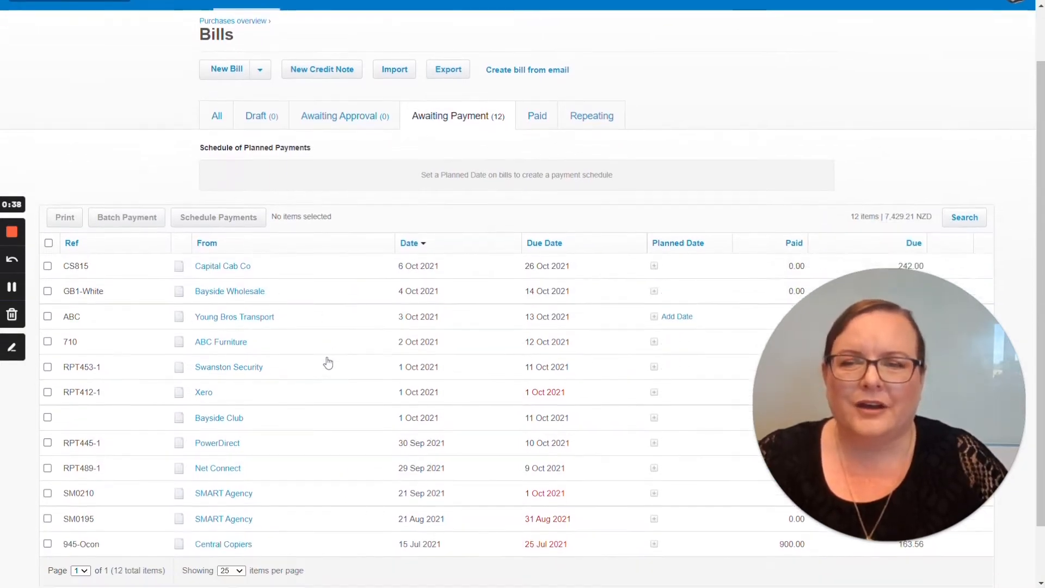
scroll(down, 3)
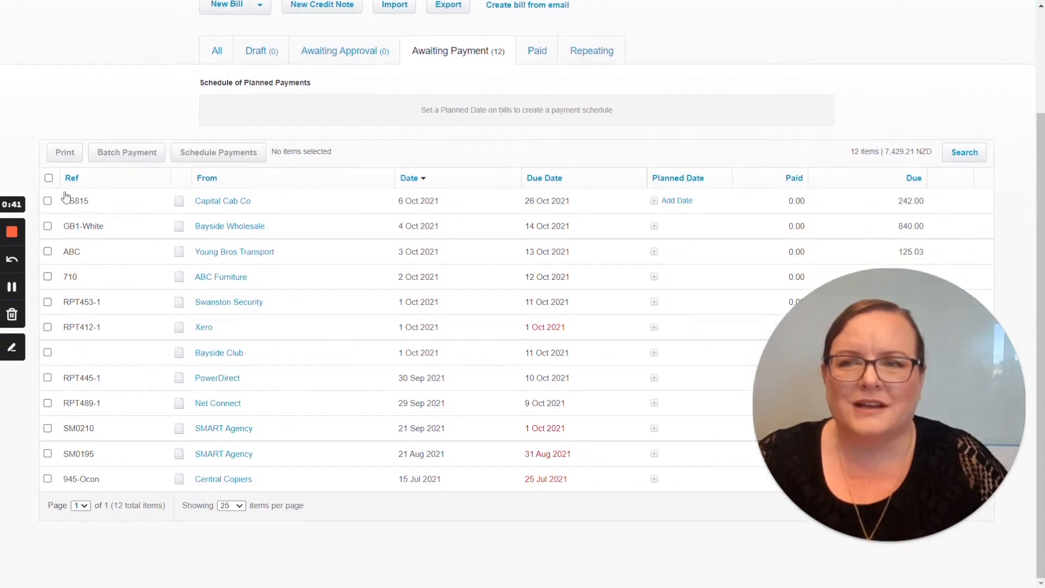
click(47, 226)
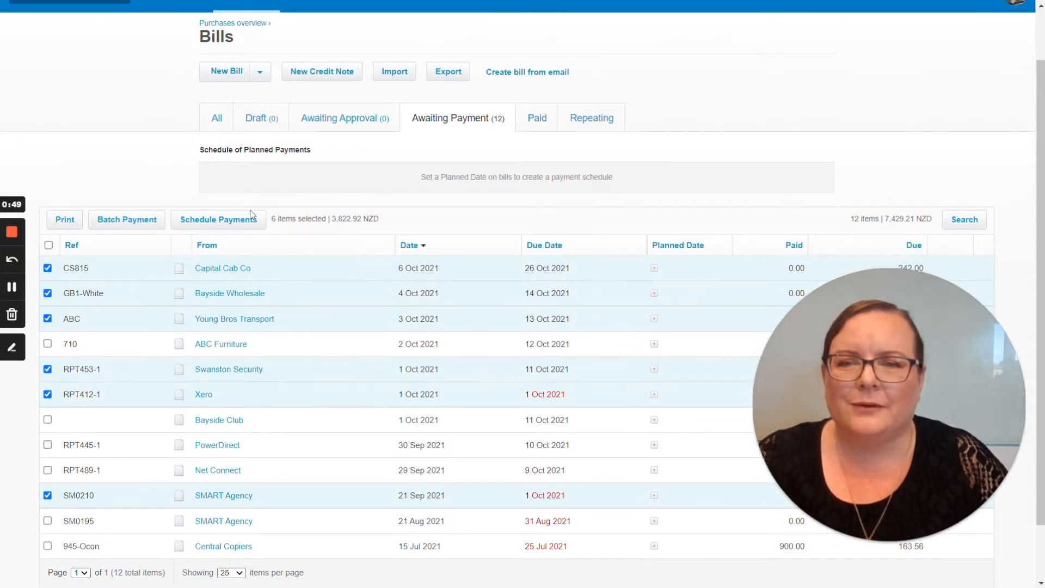
mouse_move(331, 206)
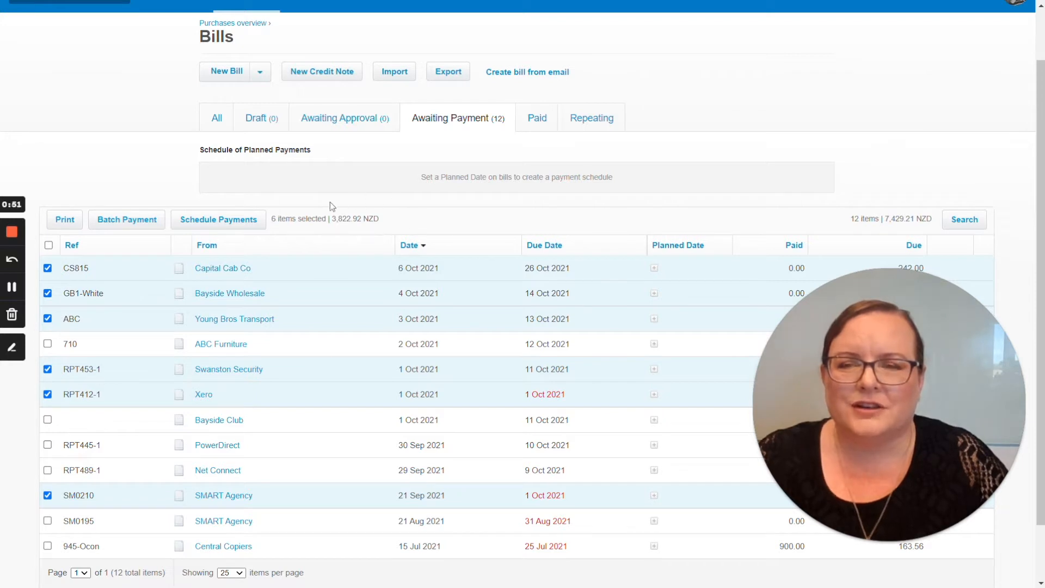
mouse_move(295, 207)
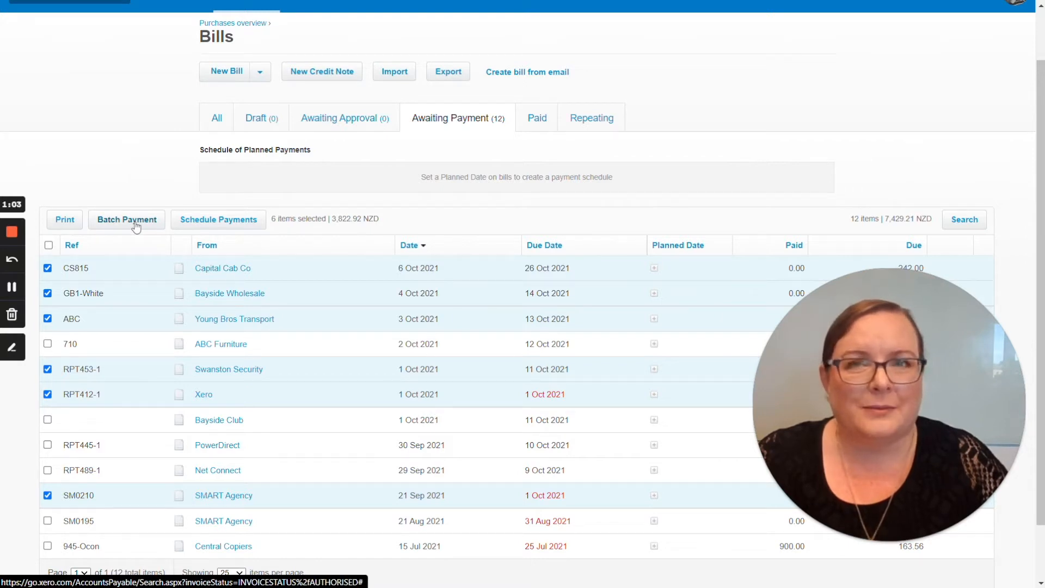
Start a batch payment for the six ticked bills and confirm it
click(127, 219)
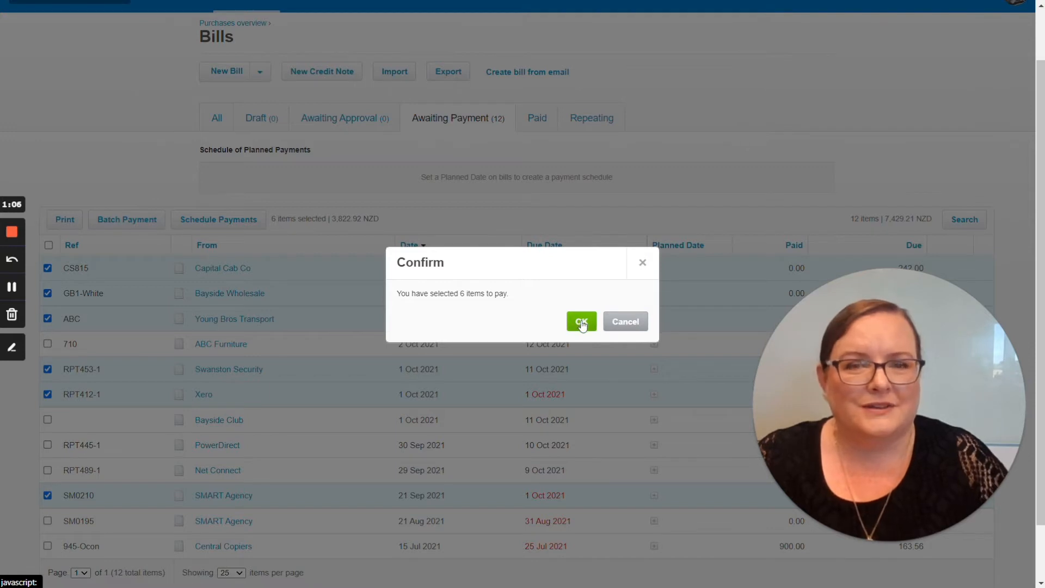
click(581, 321)
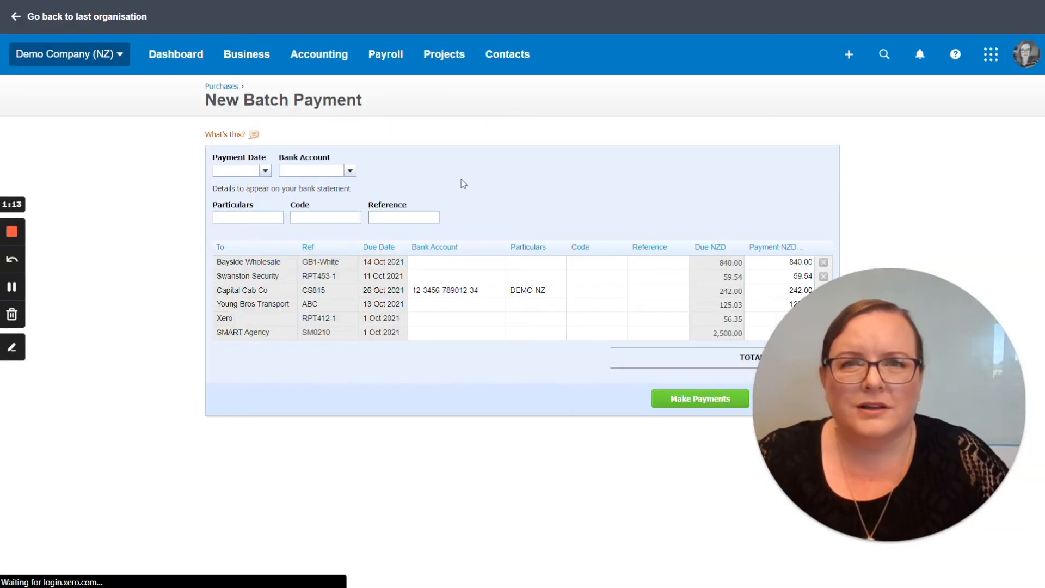
mouse_move(451, 178)
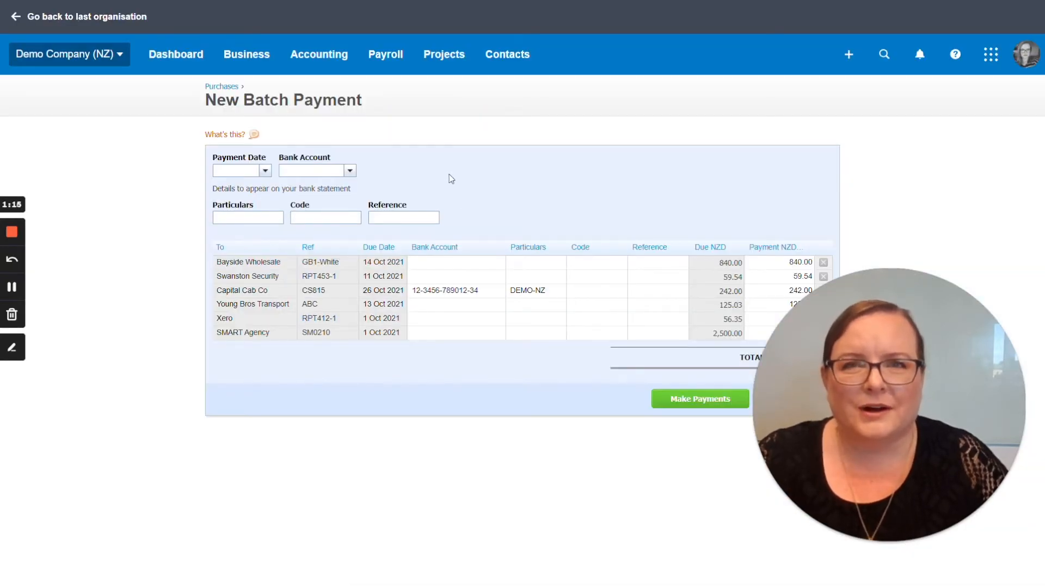
mouse_move(439, 265)
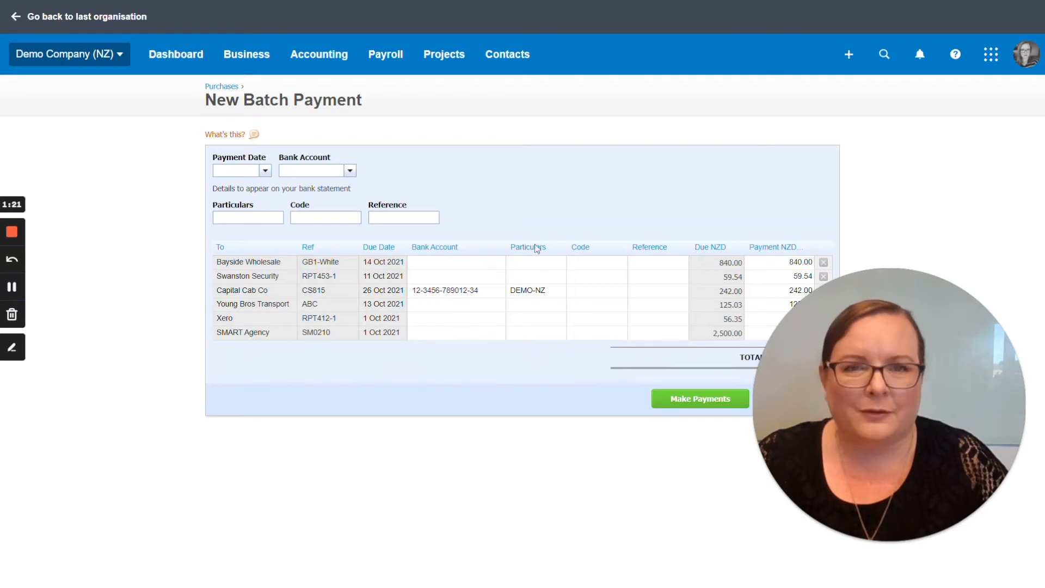
mouse_move(666, 323)
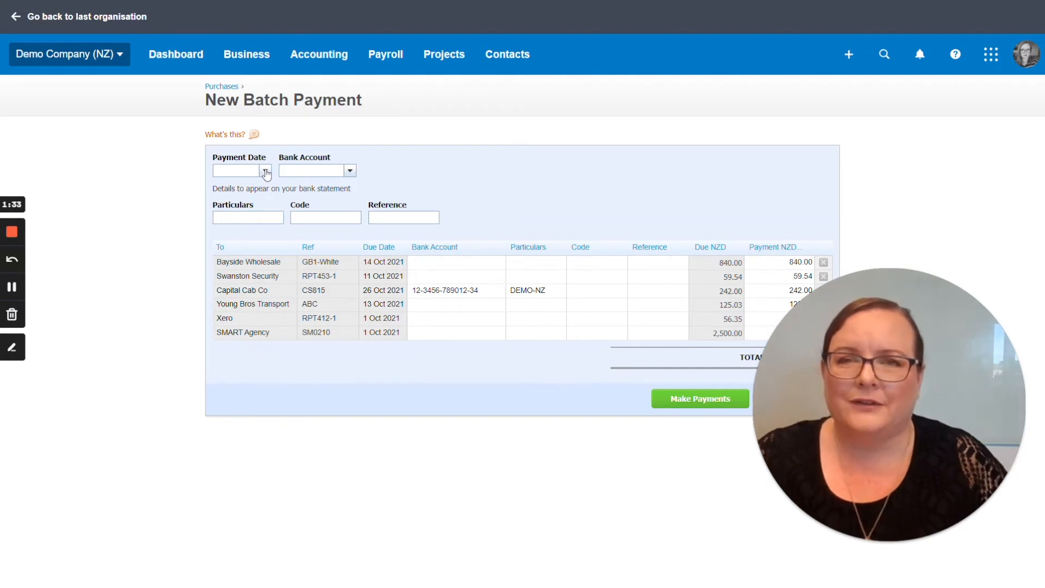
Date the payment 12 Oct 2021 from 090 Business Bank Account, particulars Creditors, code Batch Sept
click(264, 170)
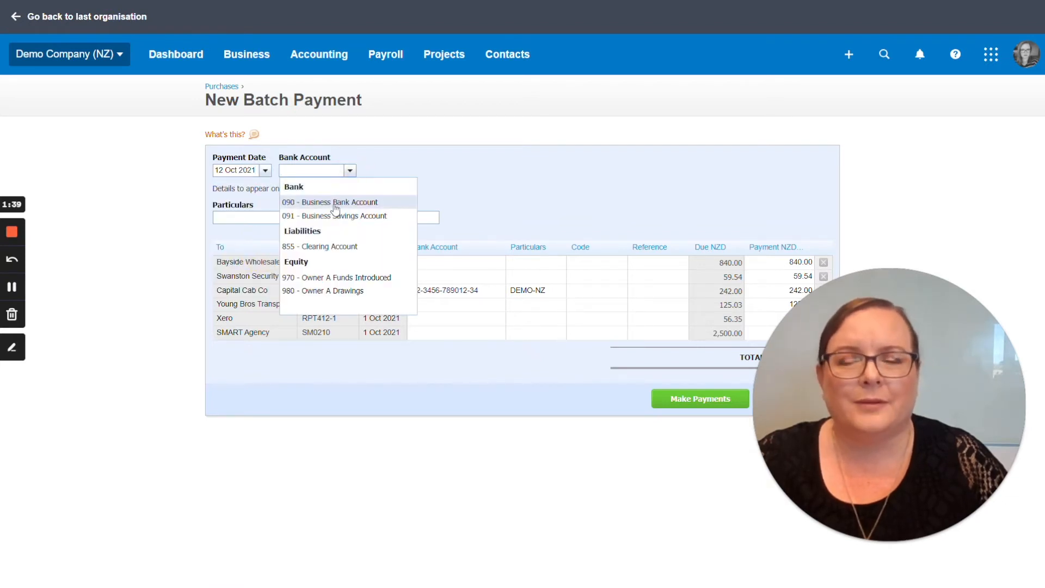
click(330, 202)
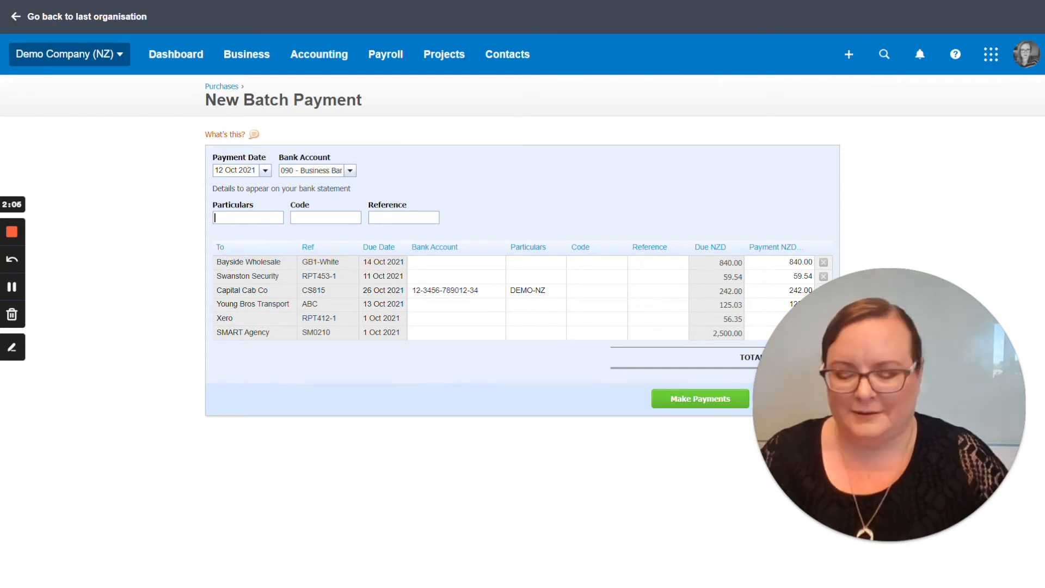
text(Creditors)
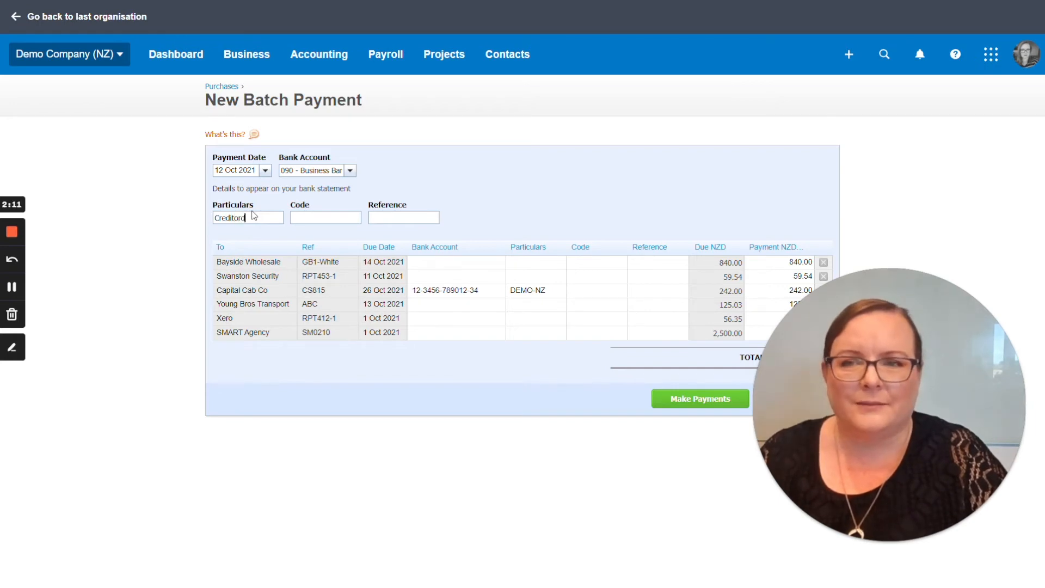
key(Backspace)
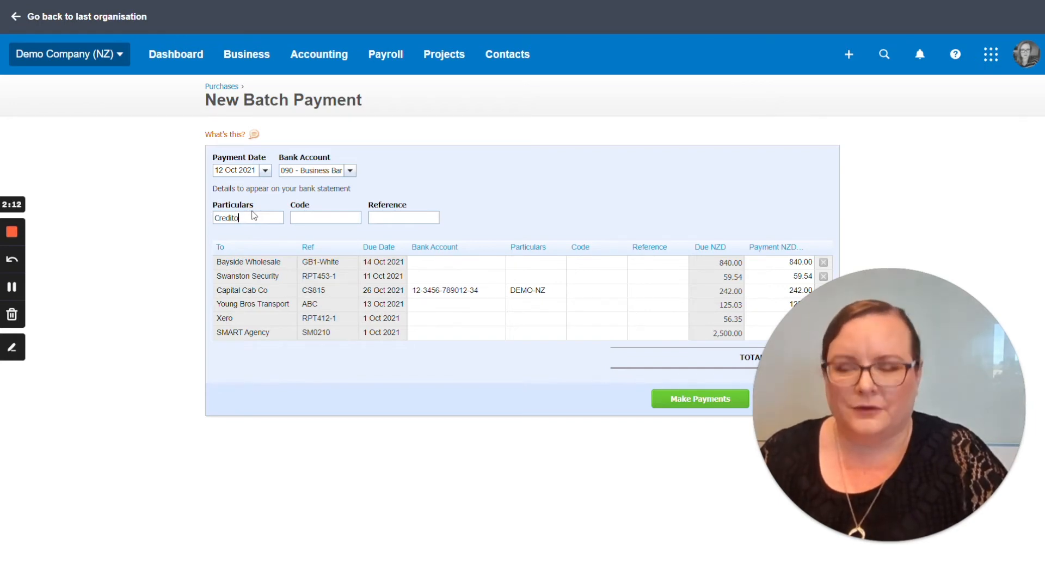
text(Batch Sept)
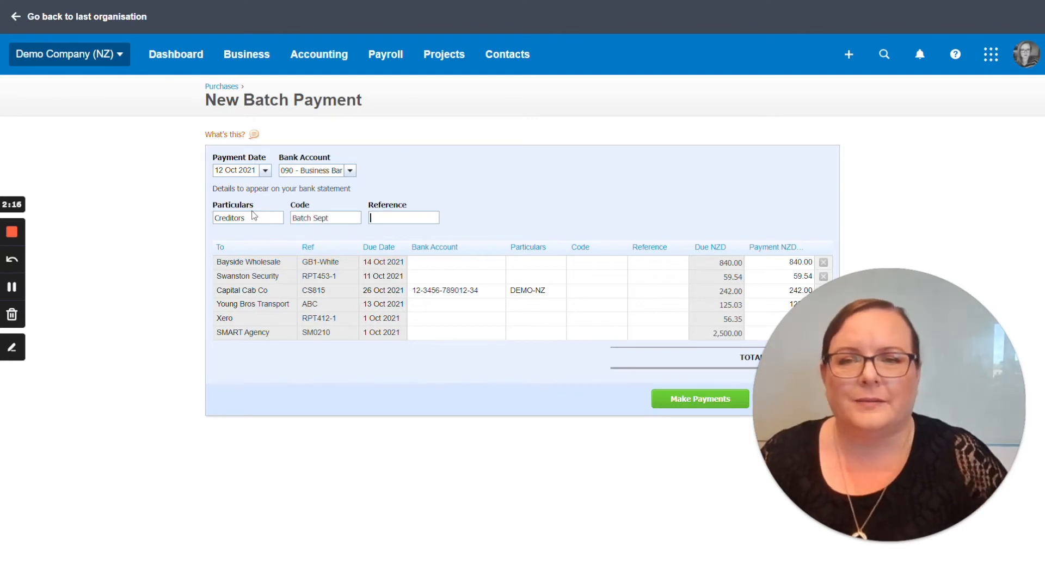
click(457, 262)
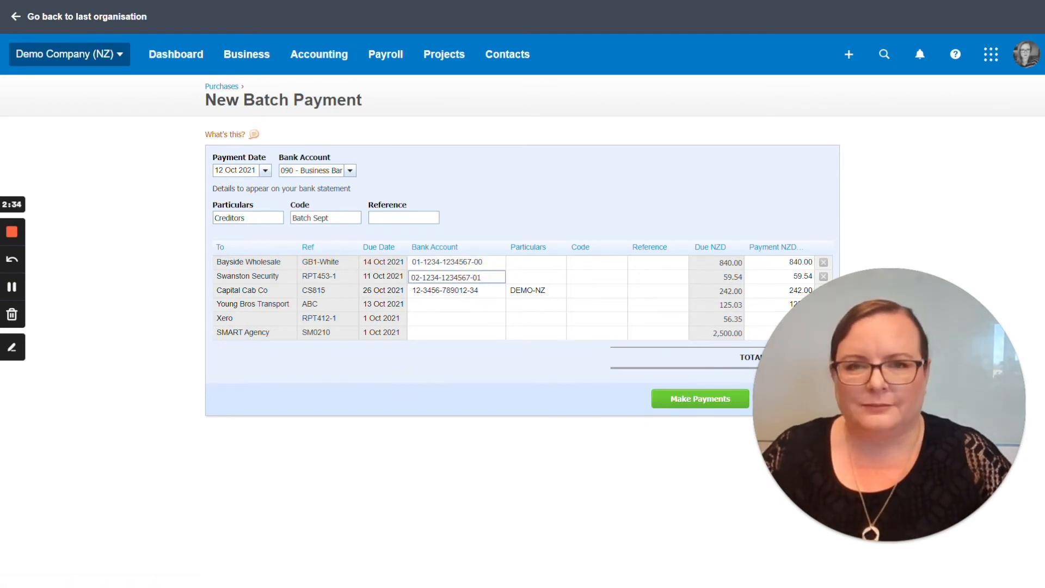
click(456, 305)
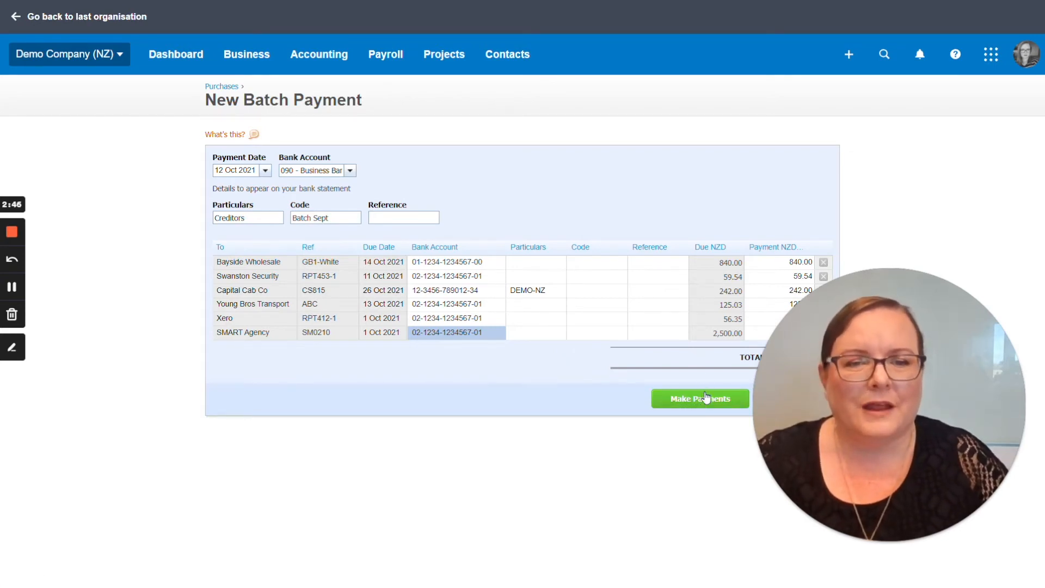
click(700, 398)
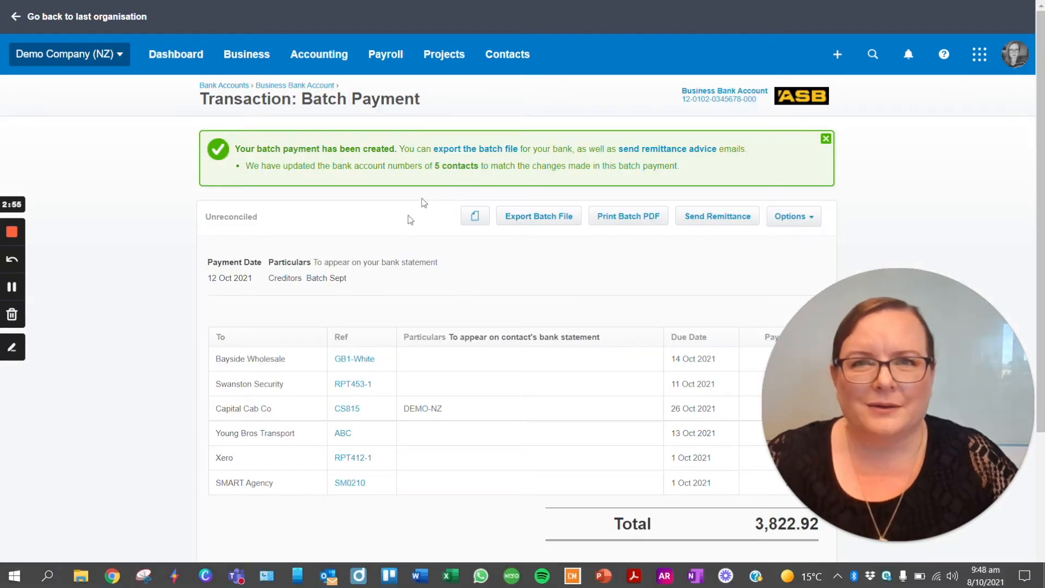
mouse_move(559, 294)
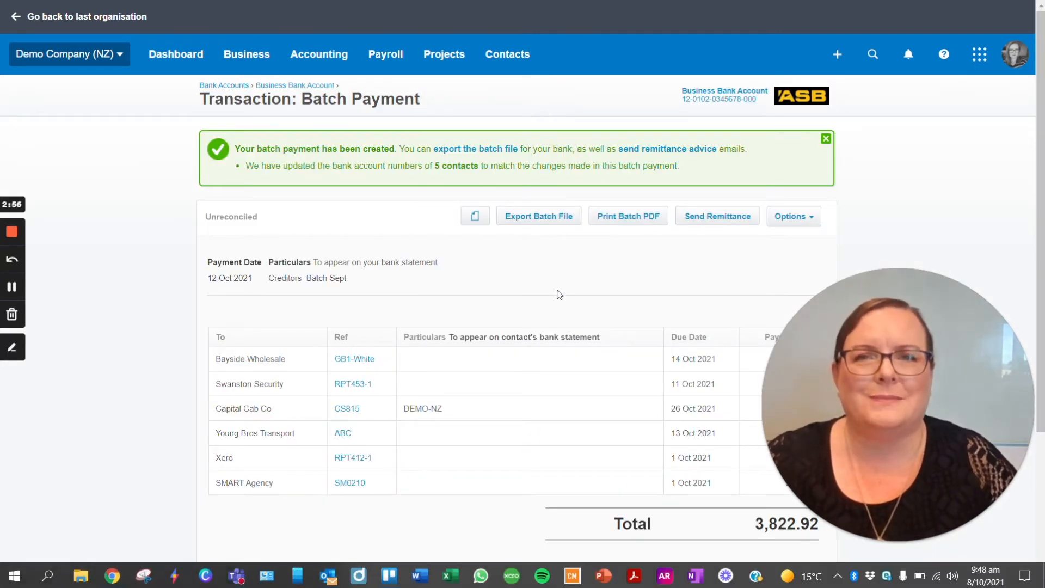
mouse_move(547, 293)
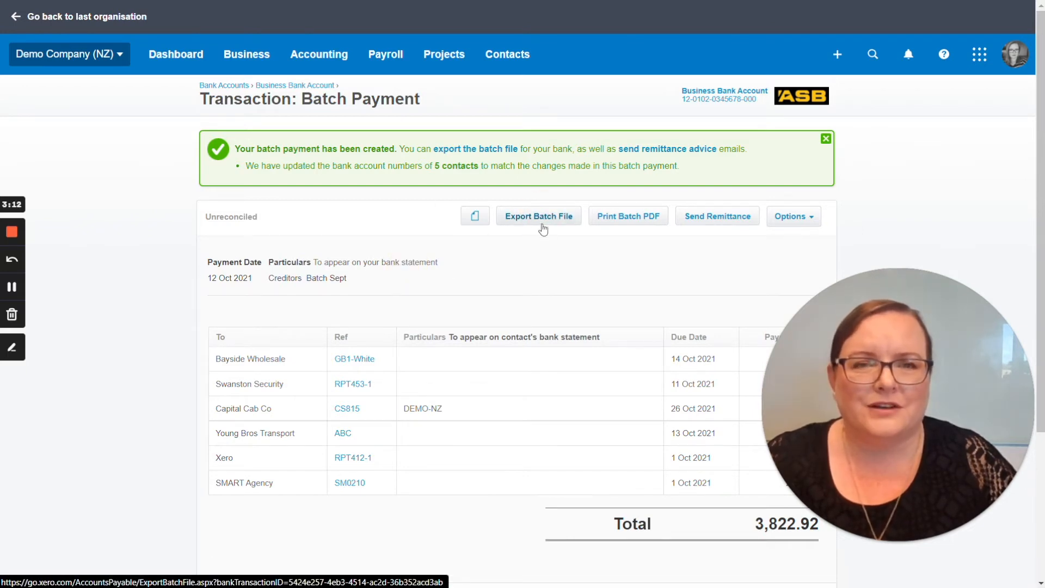
Export the batch payment file, completing it despite the Capital Cab Holdings warning
click(539, 215)
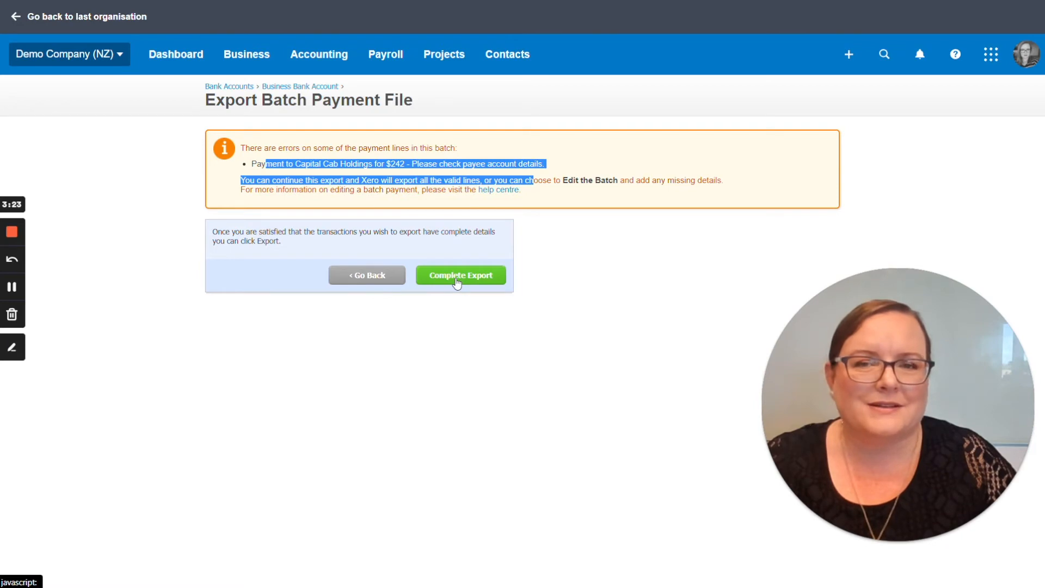
click(460, 275)
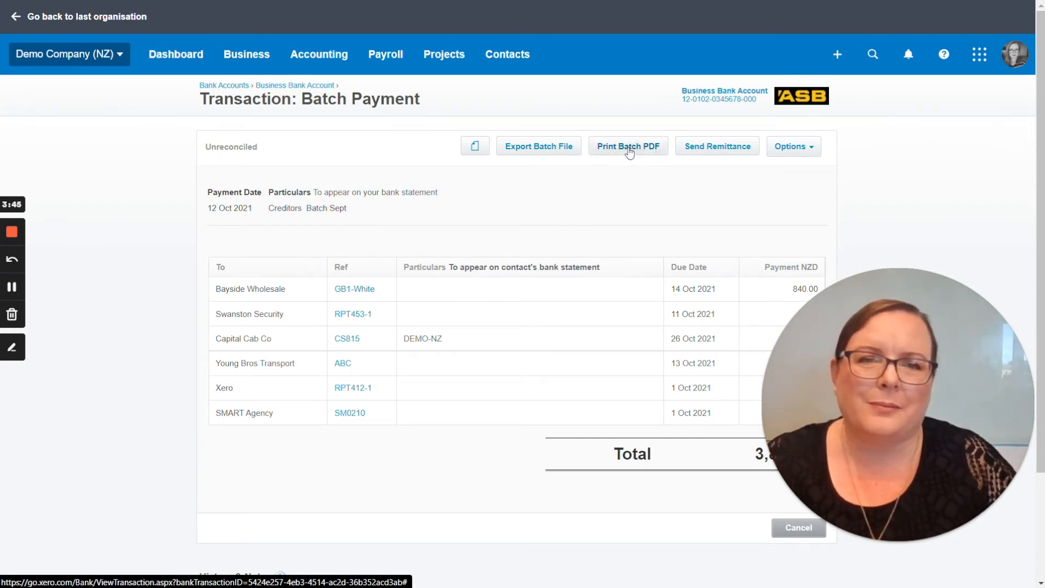
mouse_move(712, 145)
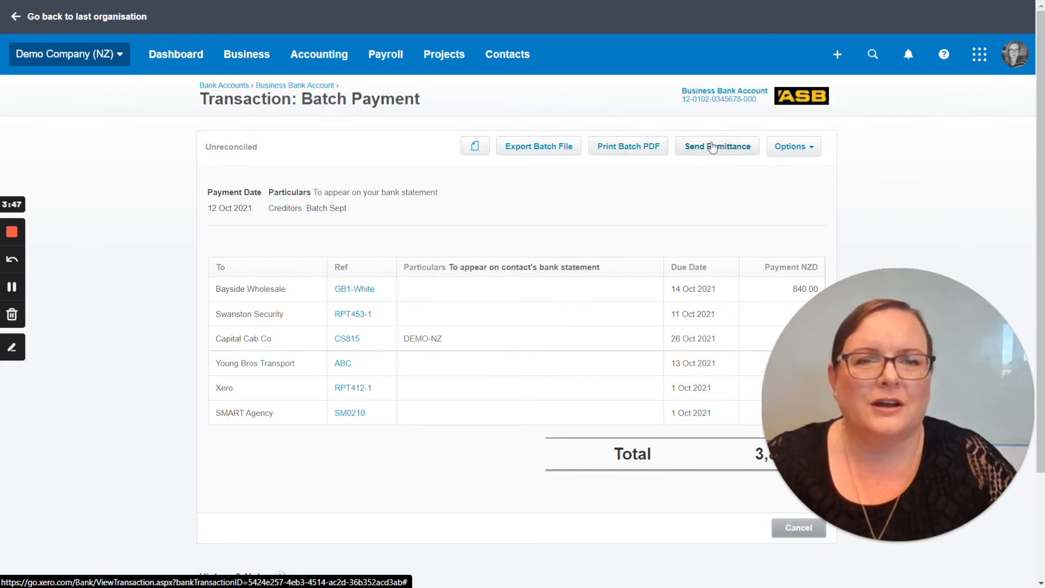
mouse_move(713, 156)
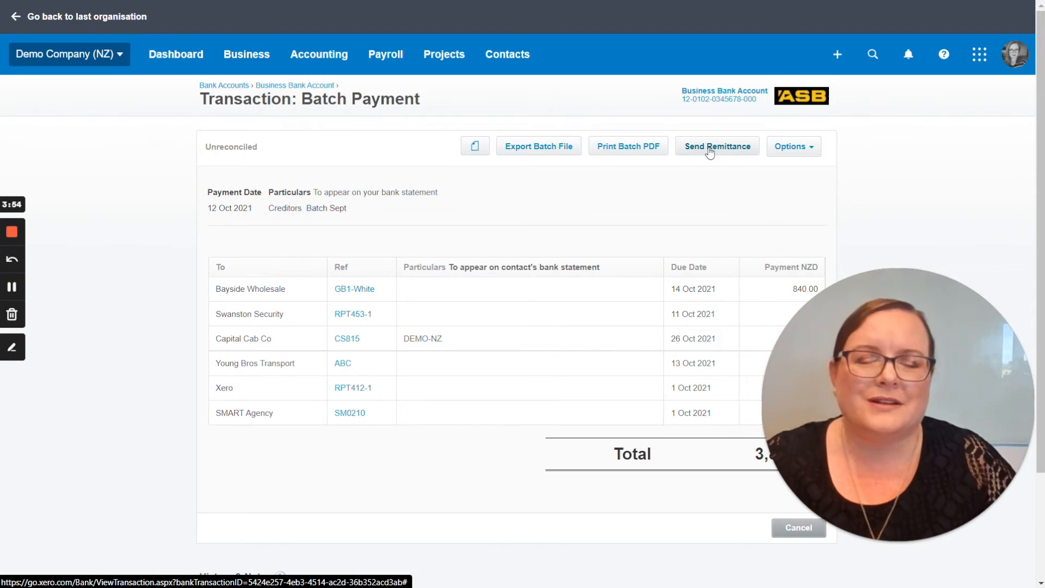
click(716, 146)
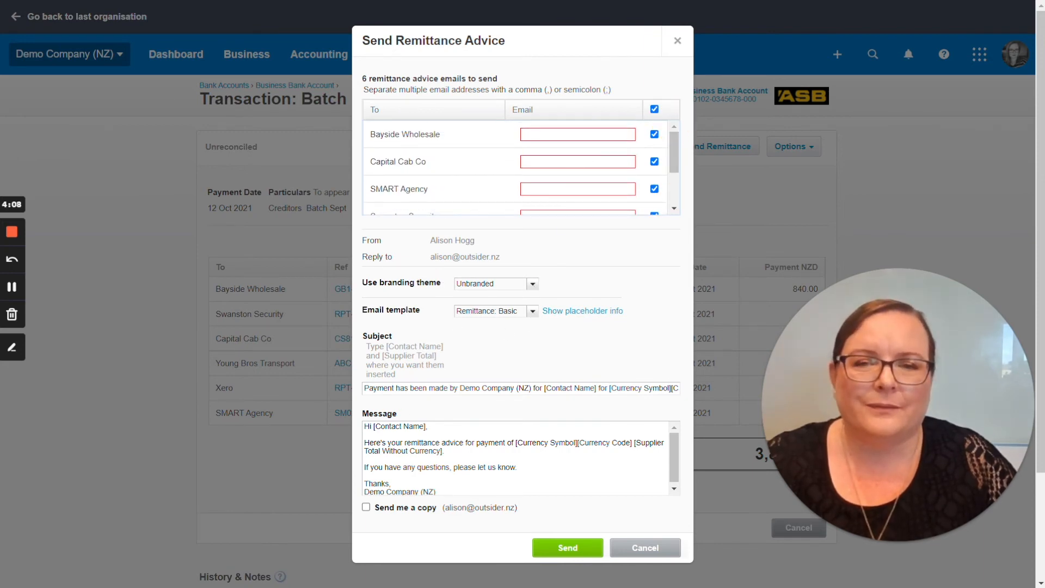
click(532, 284)
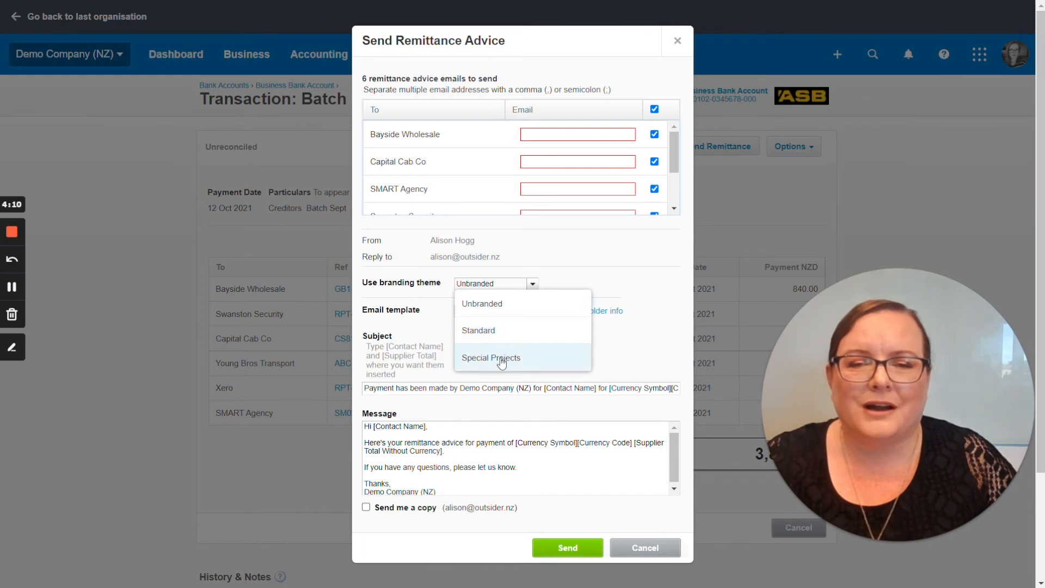
click(478, 330)
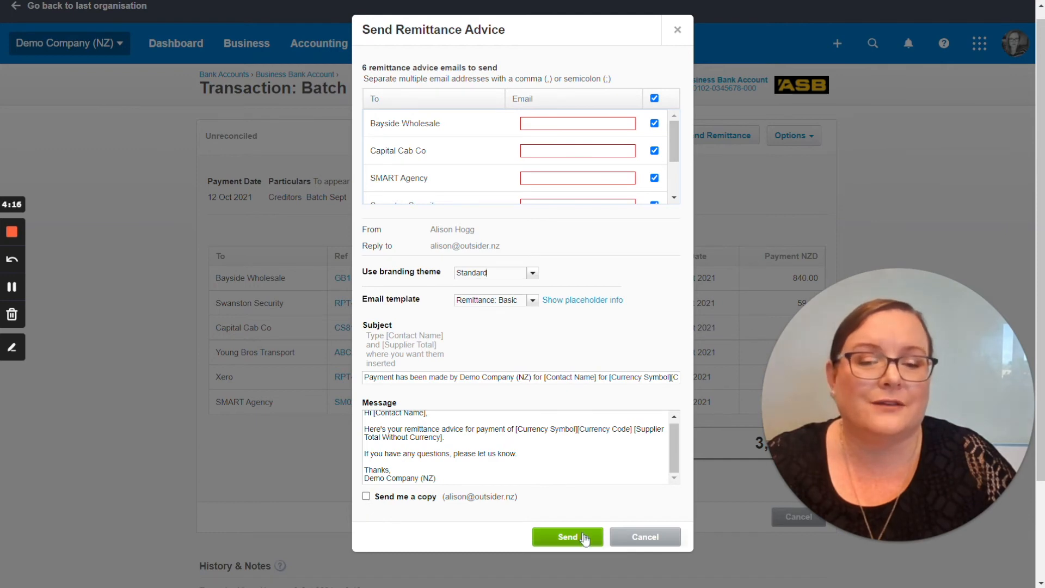
mouse_move(658, 543)
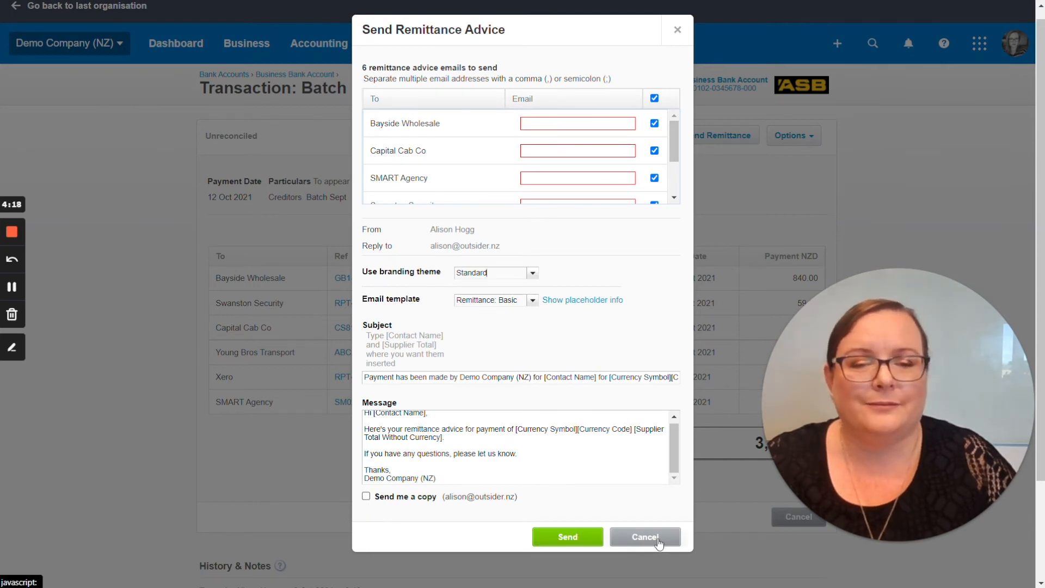
click(645, 536)
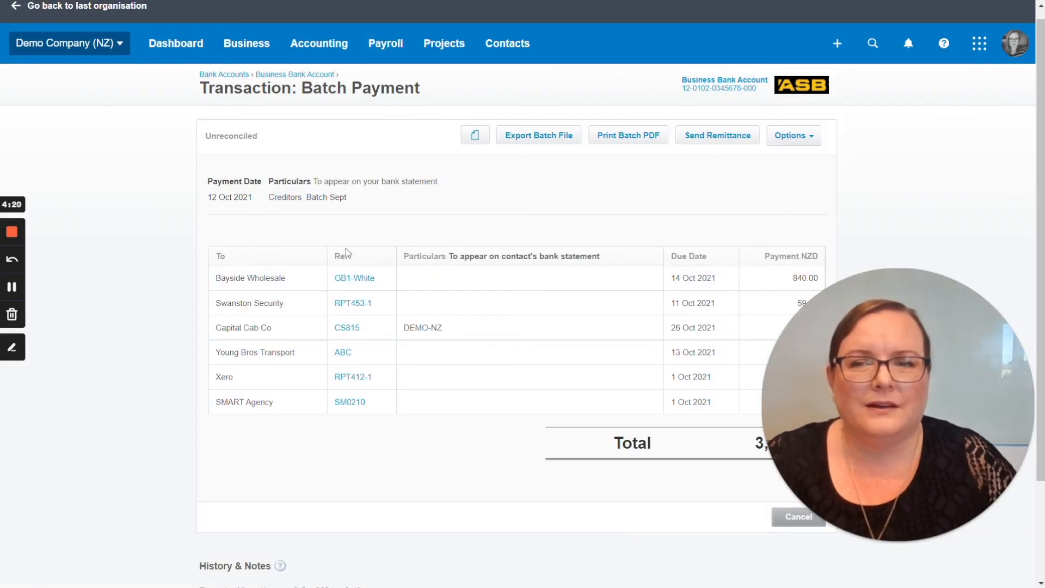
mouse_move(227, 118)
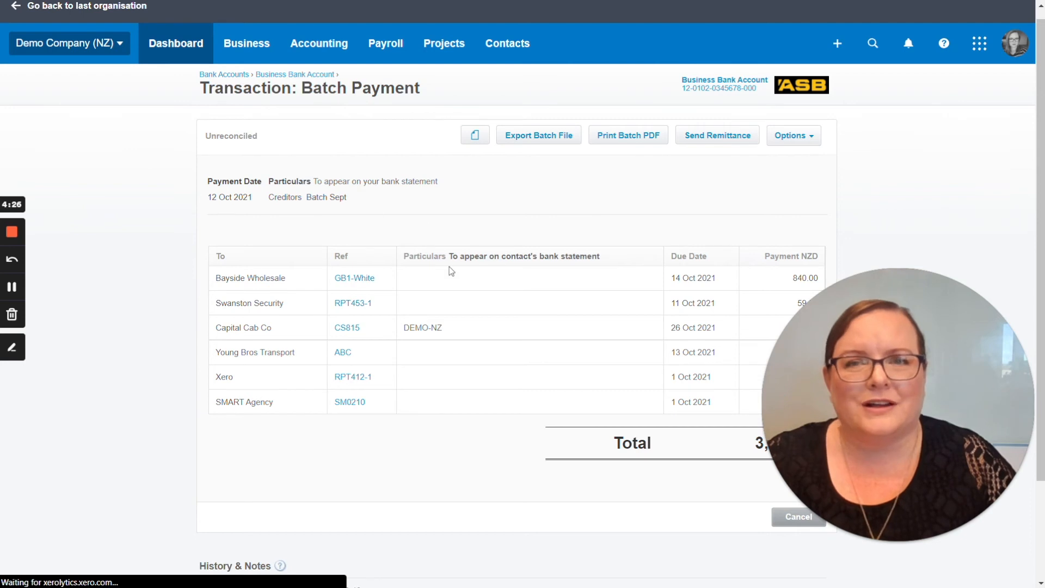
From the dashboard, open the Business Bank Account's Reconciliation Report
click(175, 43)
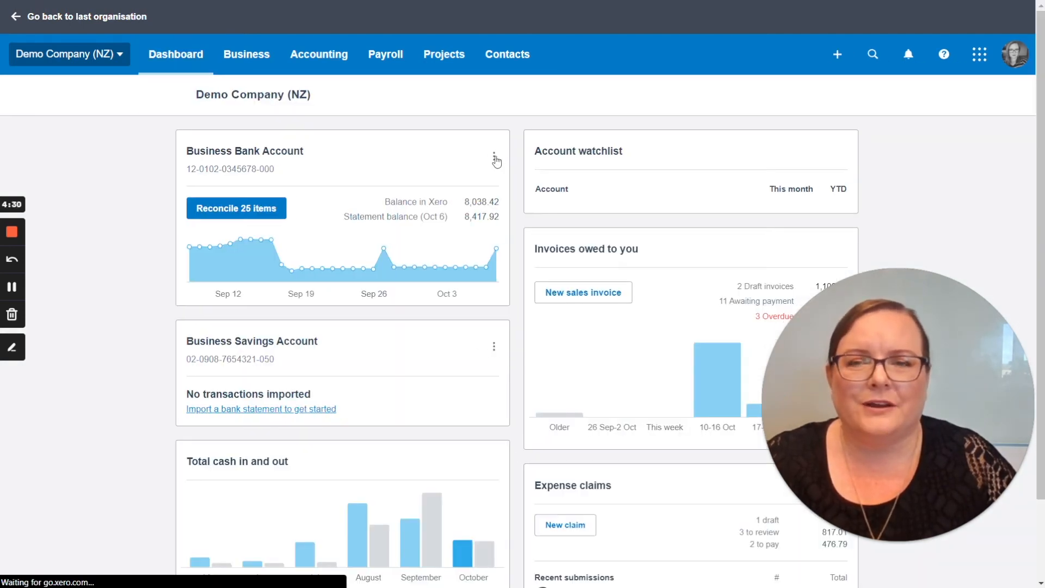
click(494, 157)
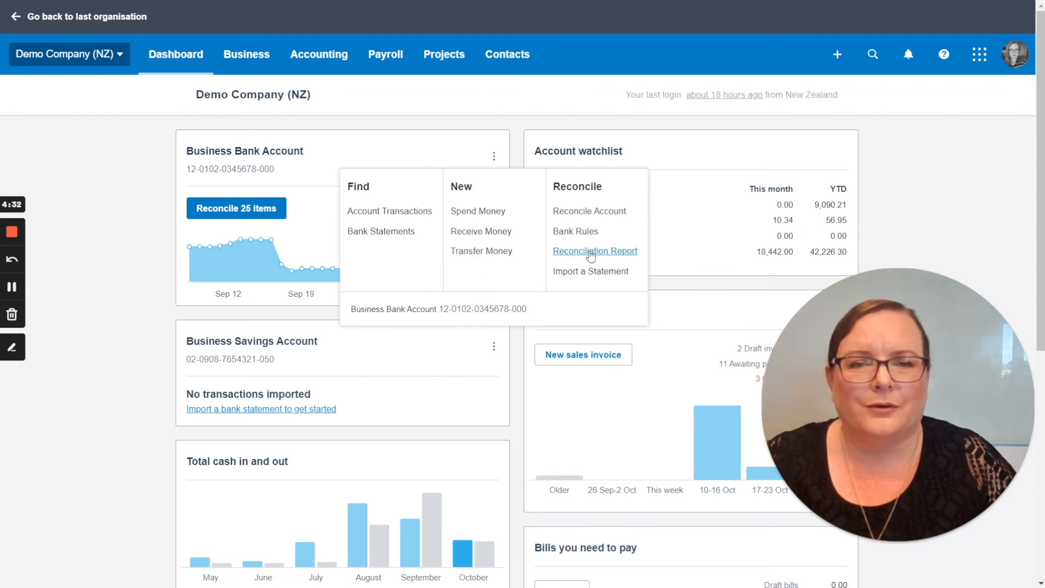
click(595, 251)
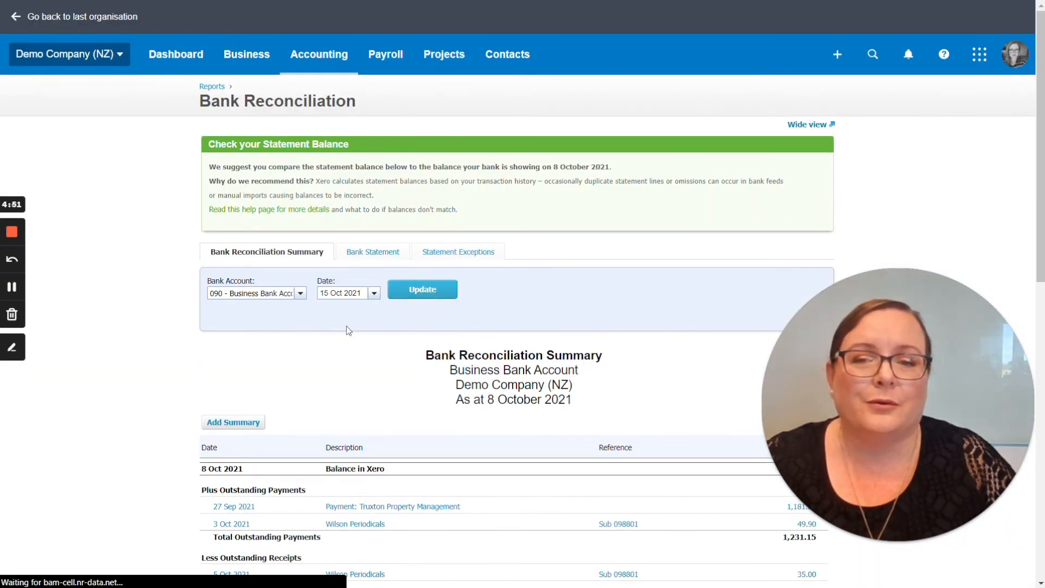
Update the report to 15 Oct 2021, check the 3,822.92 outstanding payment, return to dashboard
click(422, 289)
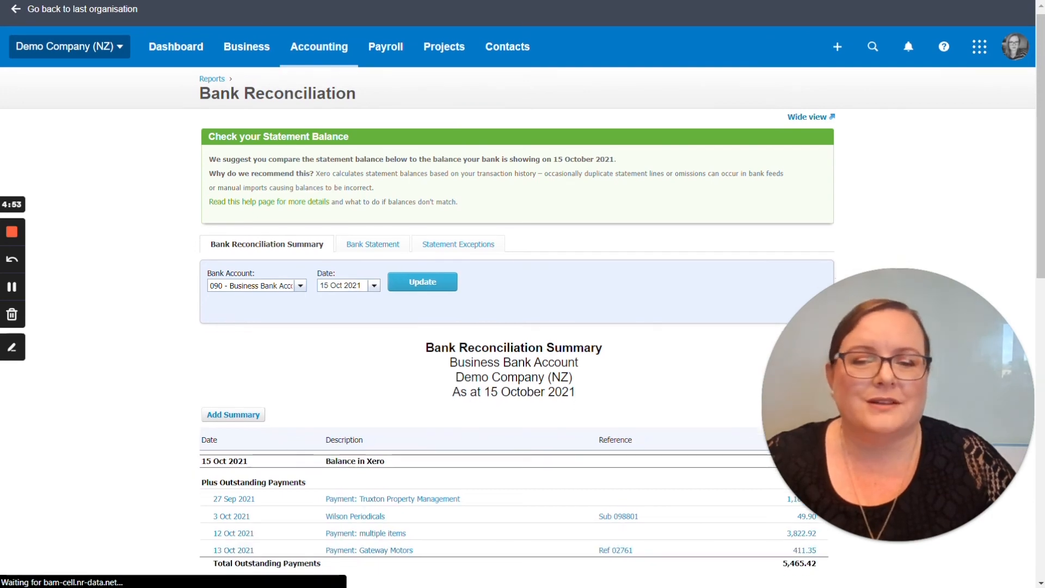
scroll(down, 3)
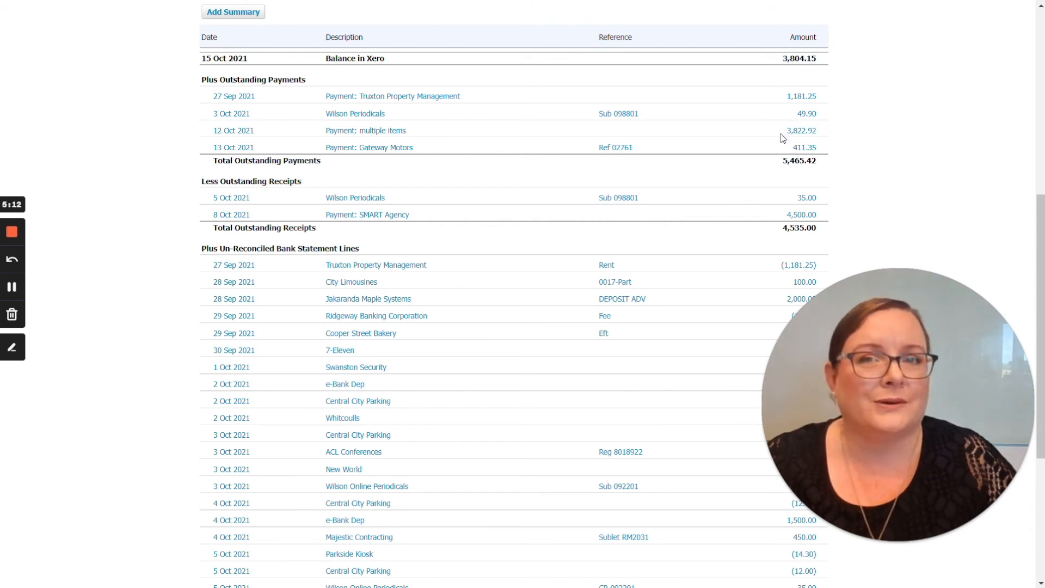
mouse_move(823, 146)
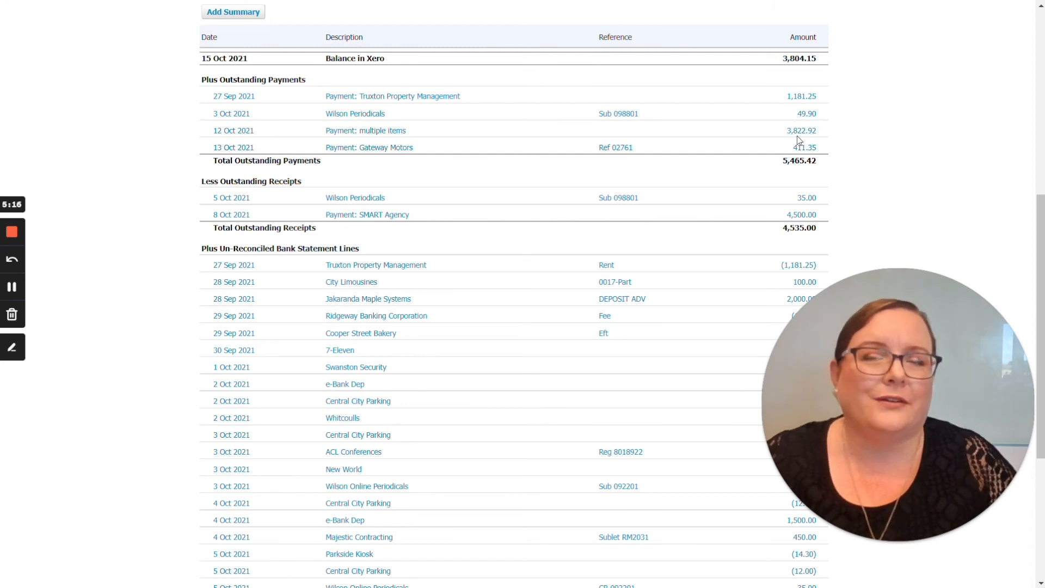
mouse_move(581, 206)
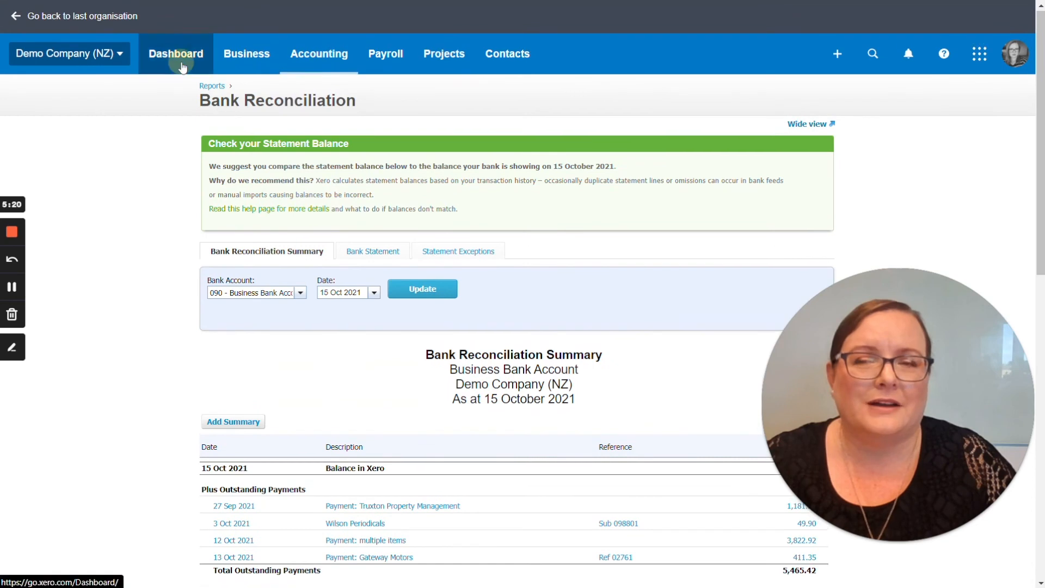
click(176, 54)
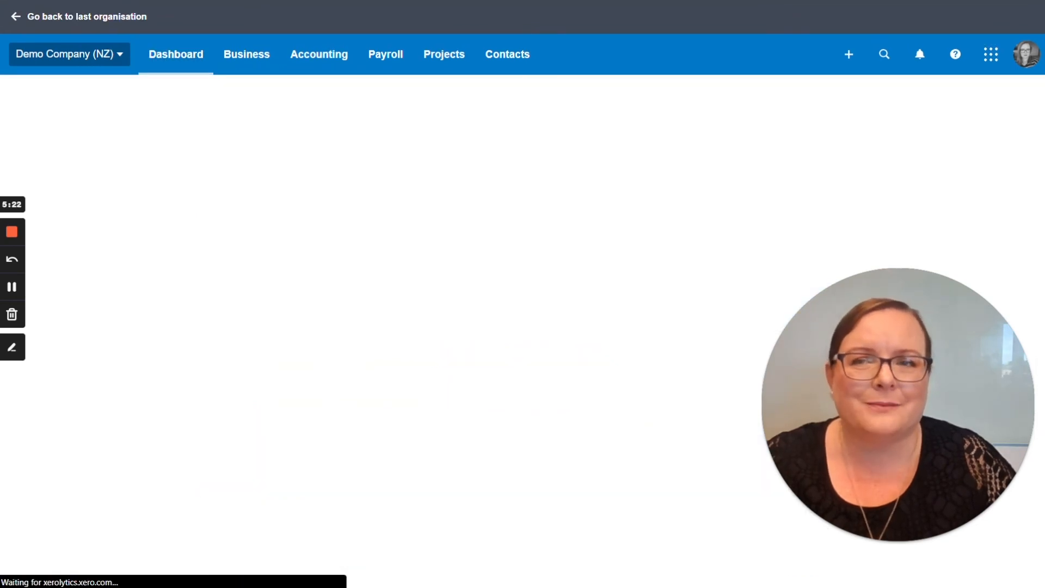